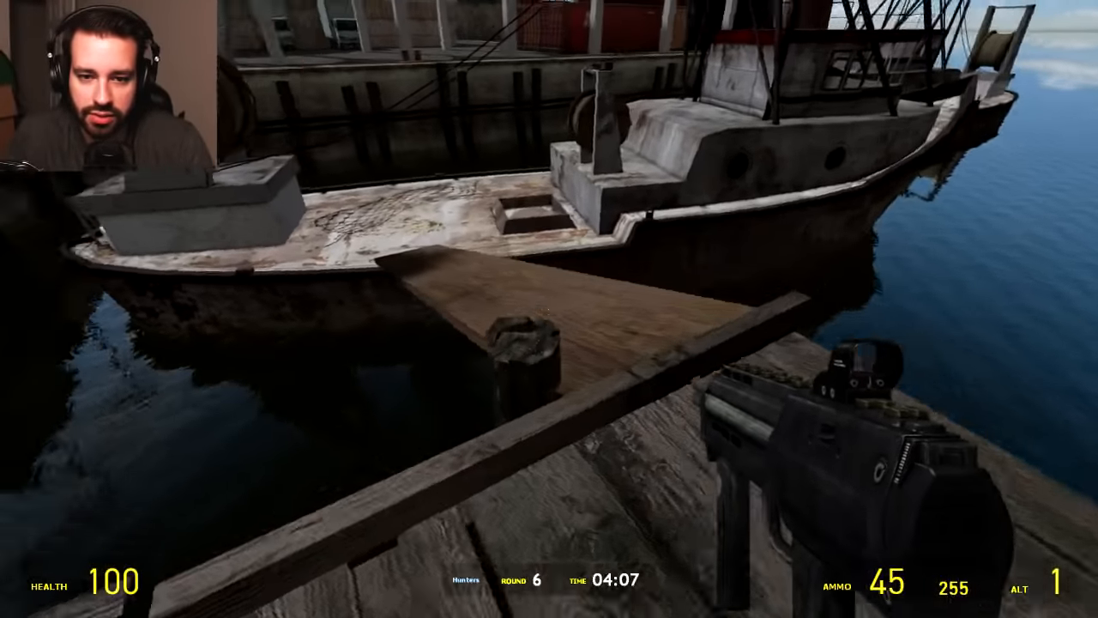
mouse_move(549, 309)
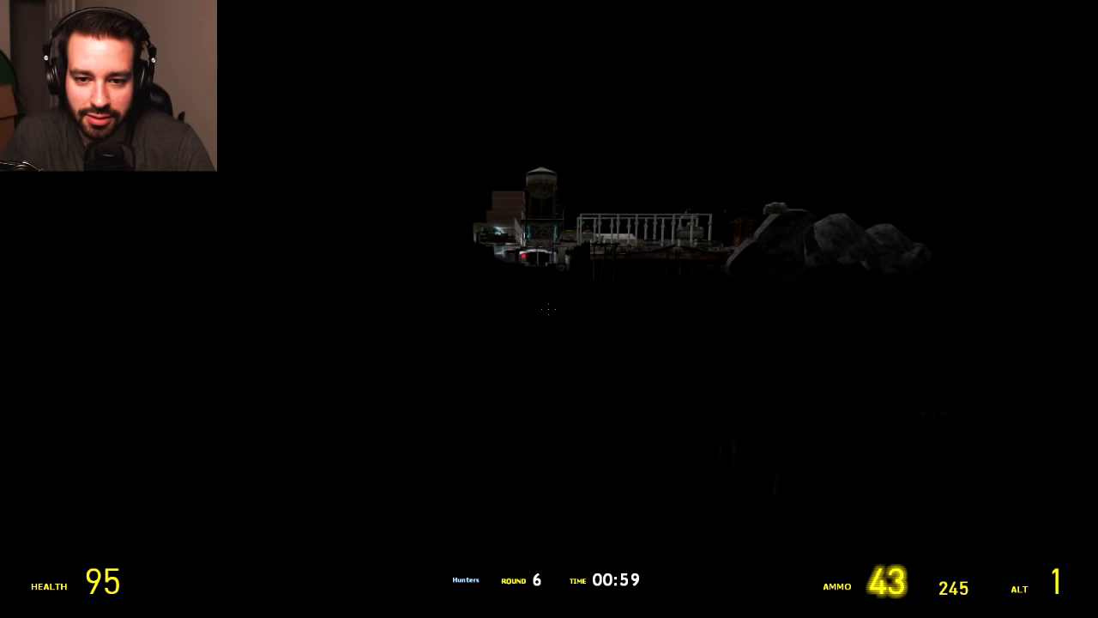
left_click(549, 309)
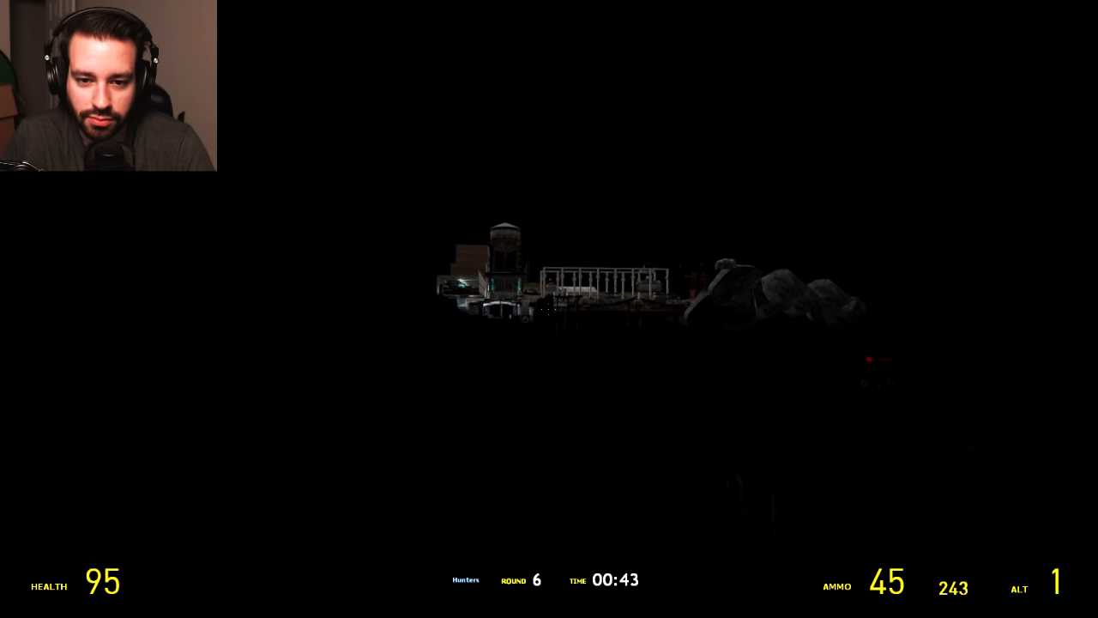
left_click(550, 309)
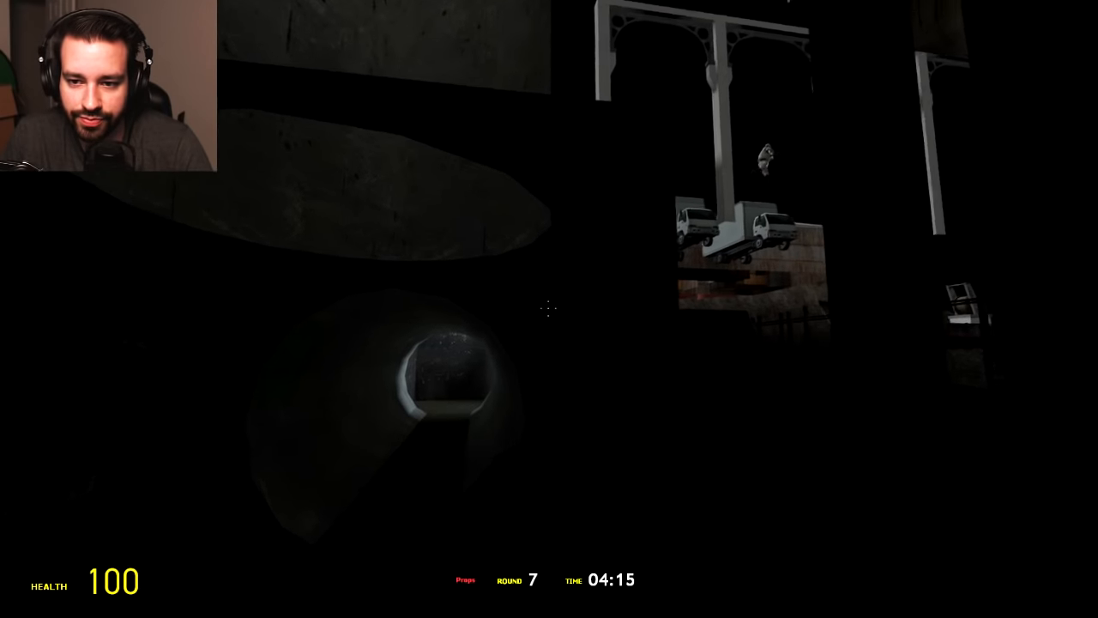
mouse_move(549, 309)
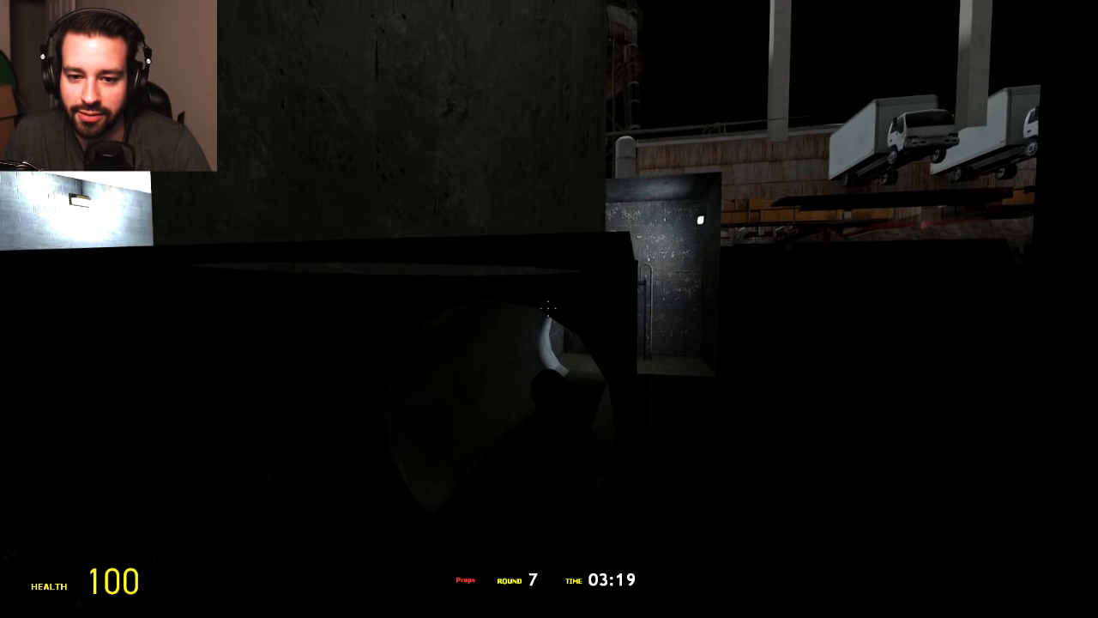
mouse_move(549, 343)
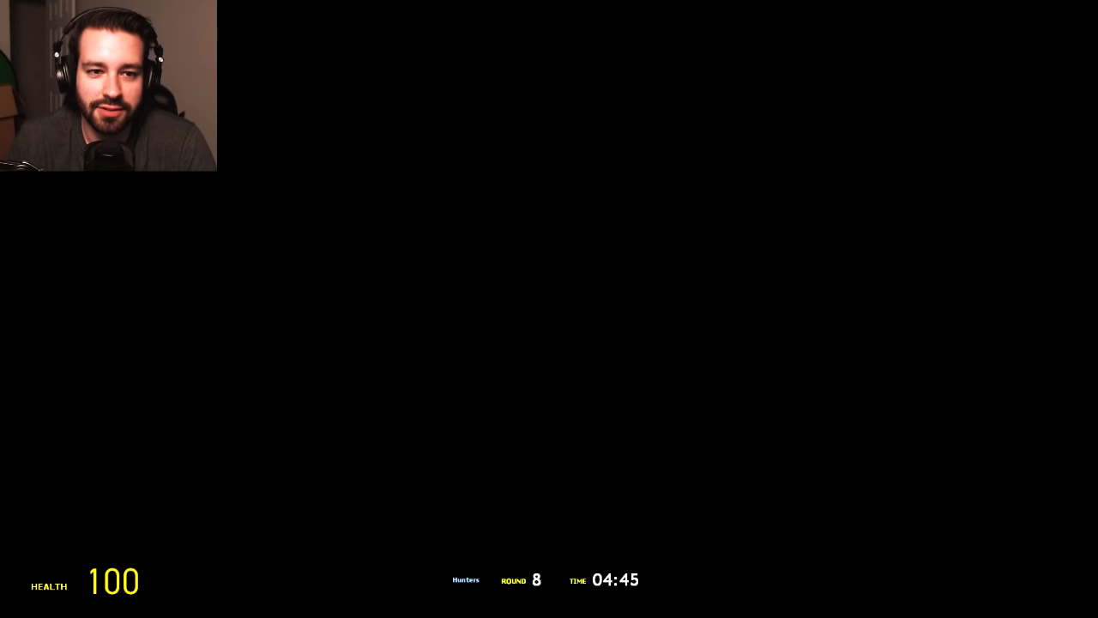
key("tab")
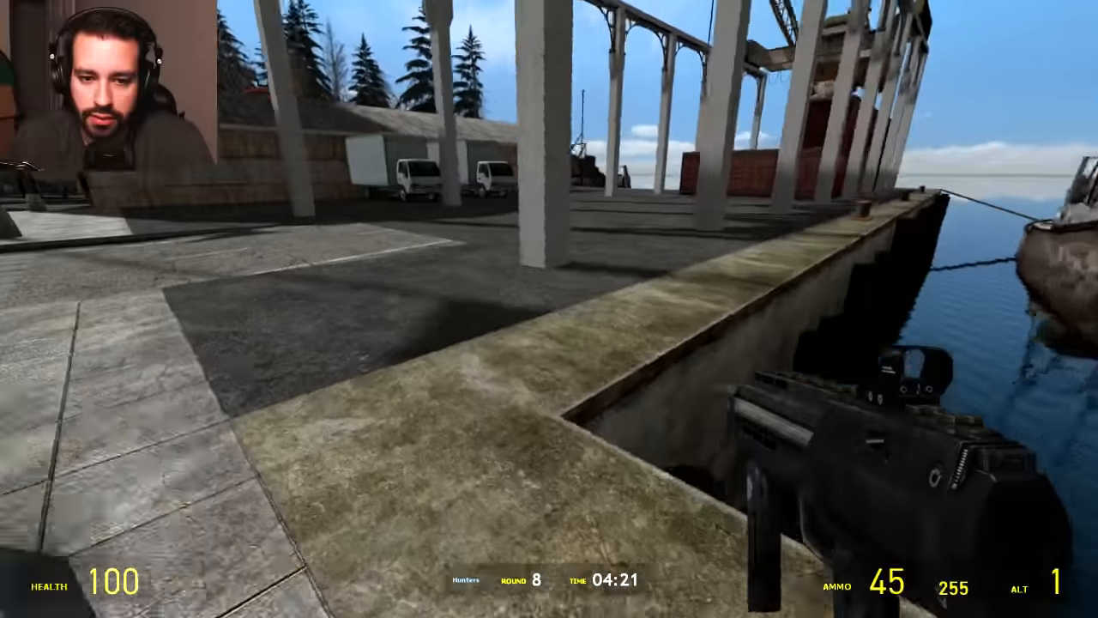
mouse_move(549, 309)
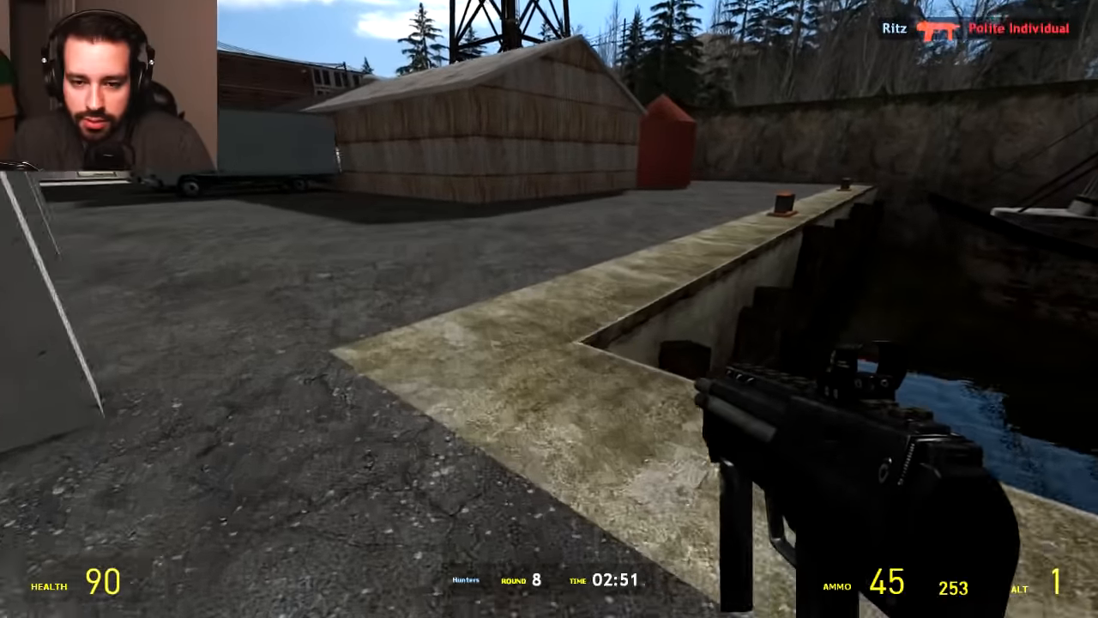
key("tab")
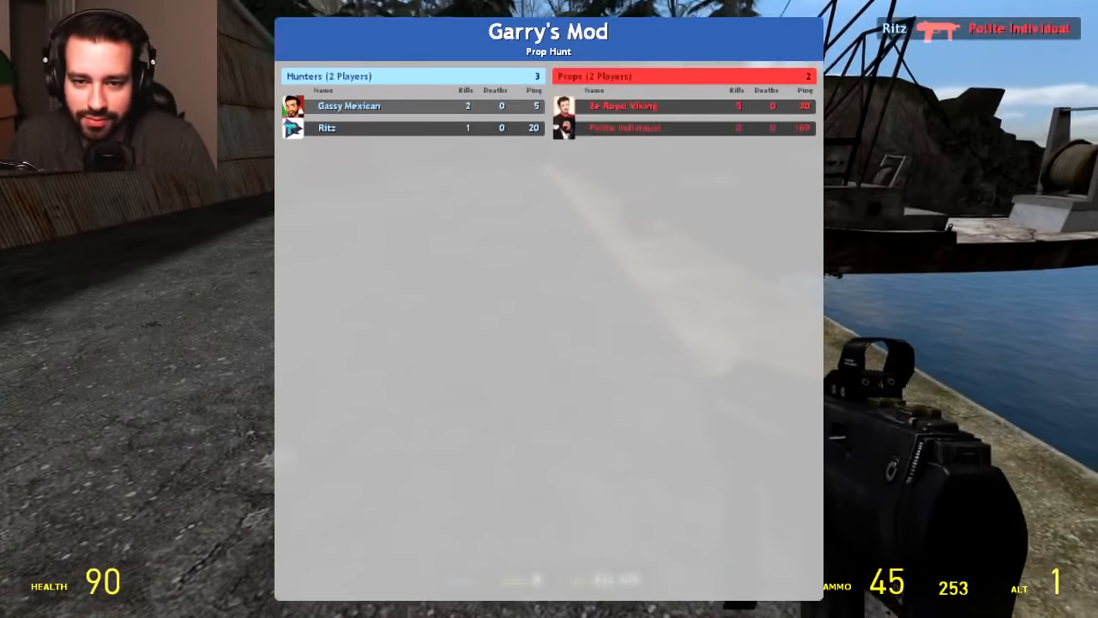
key("tab")
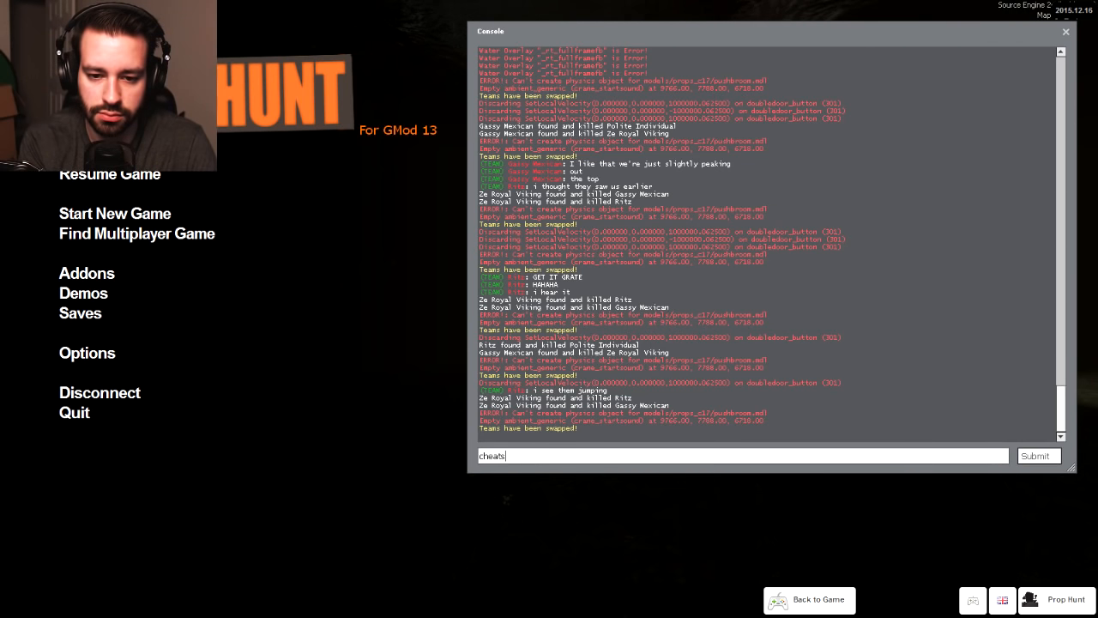
type("sv")
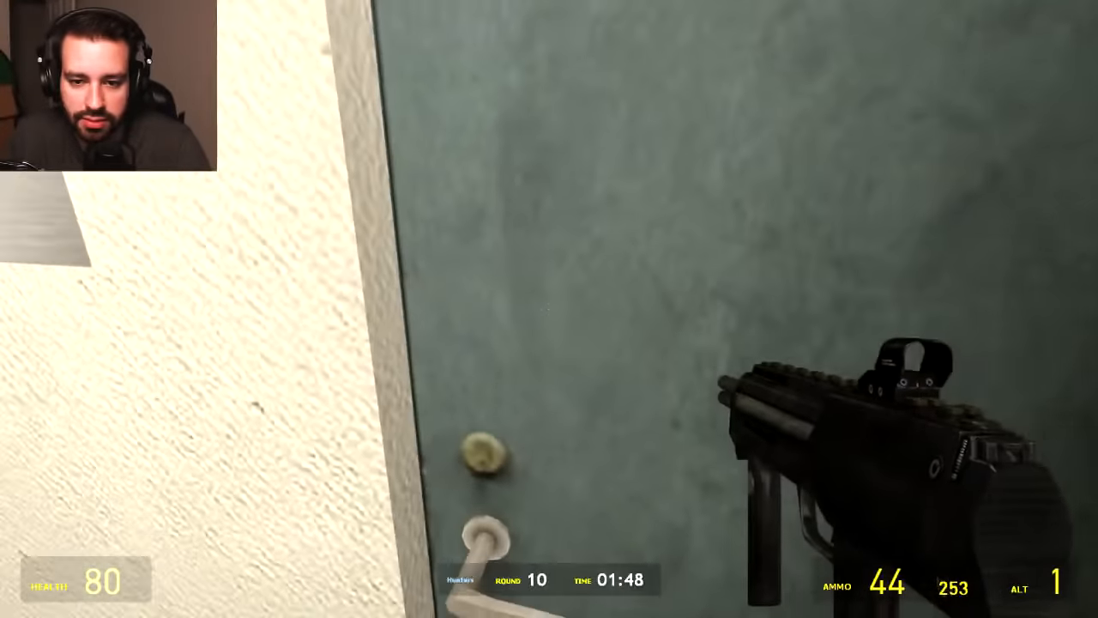
mouse_move(549, 308)
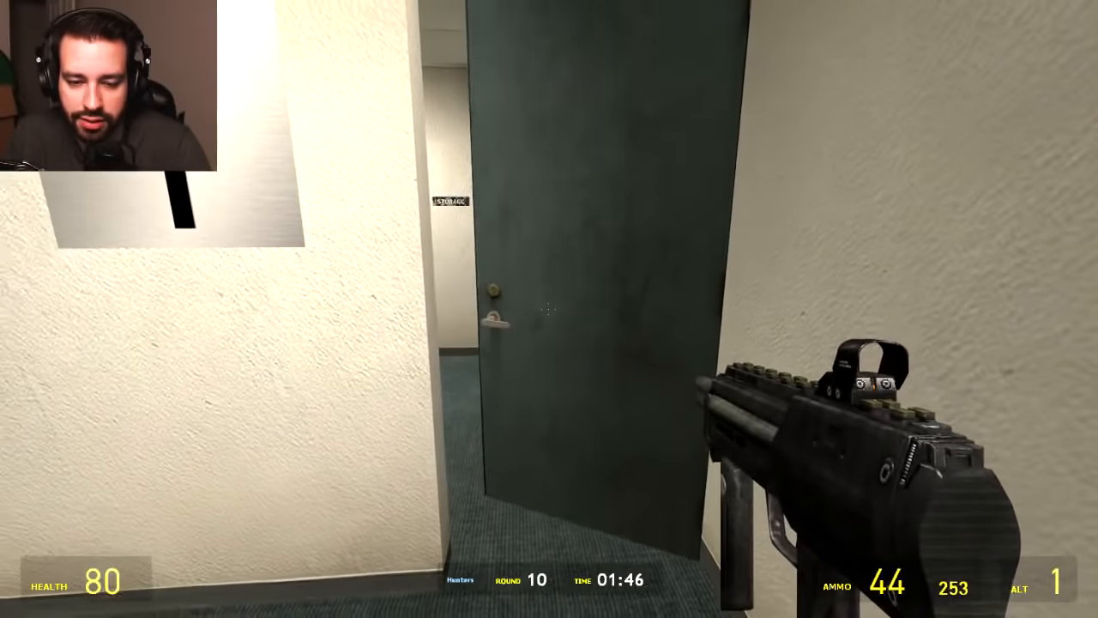
mouse_move(549, 309)
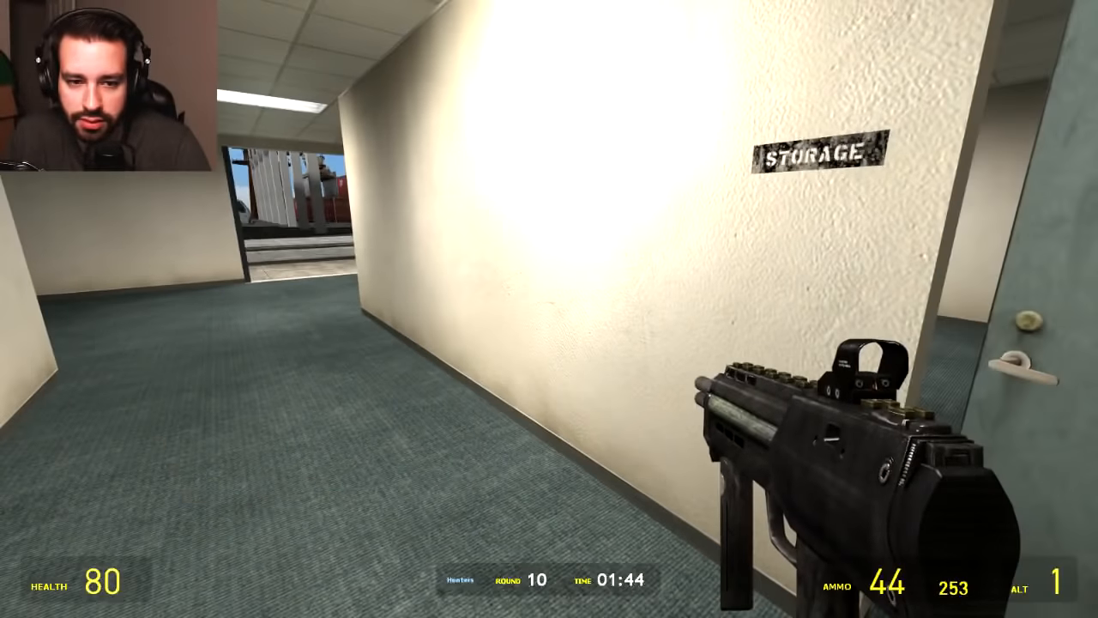